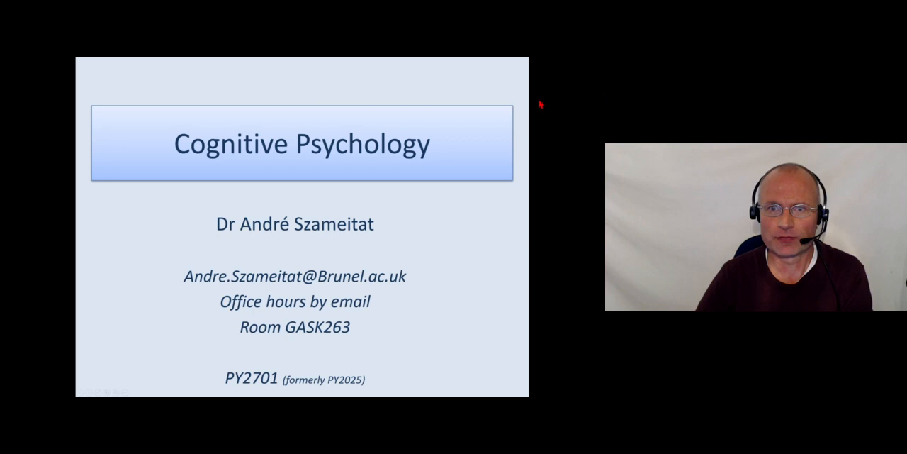
{"action": "key", "text": "Right"}
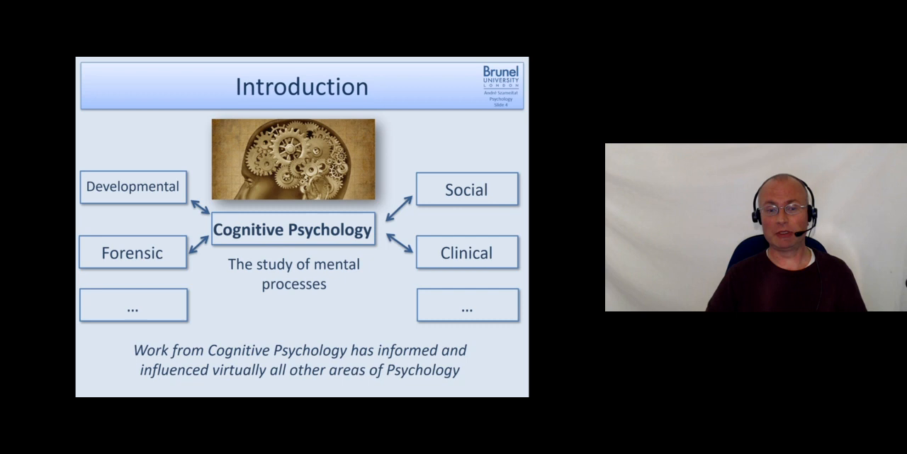
{"action": "key", "text": "Right"}
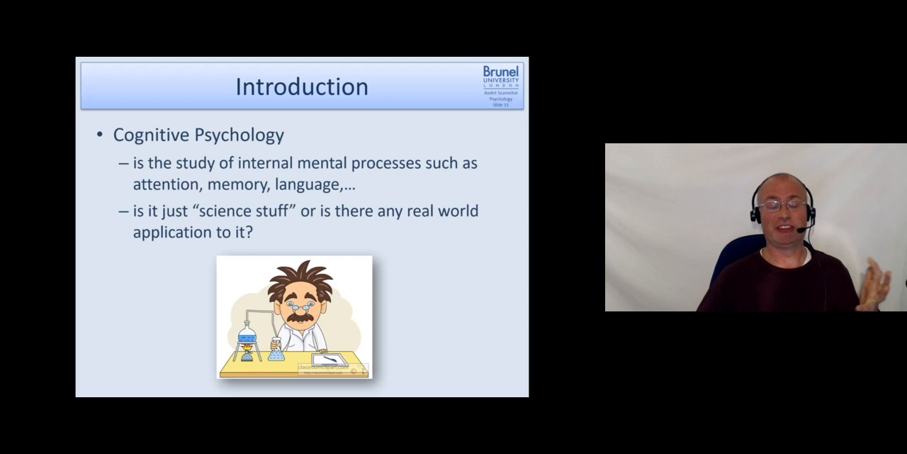
{"action": "key", "text": "Right"}
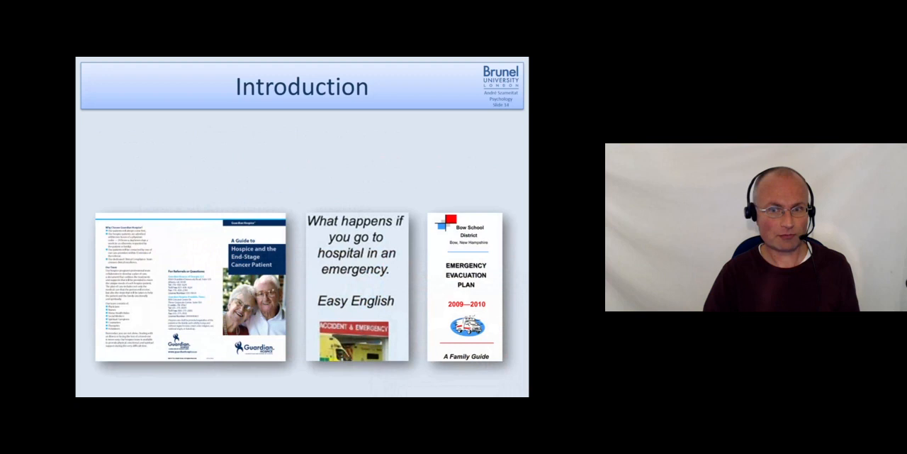
{"action": "key", "text": "Right"}
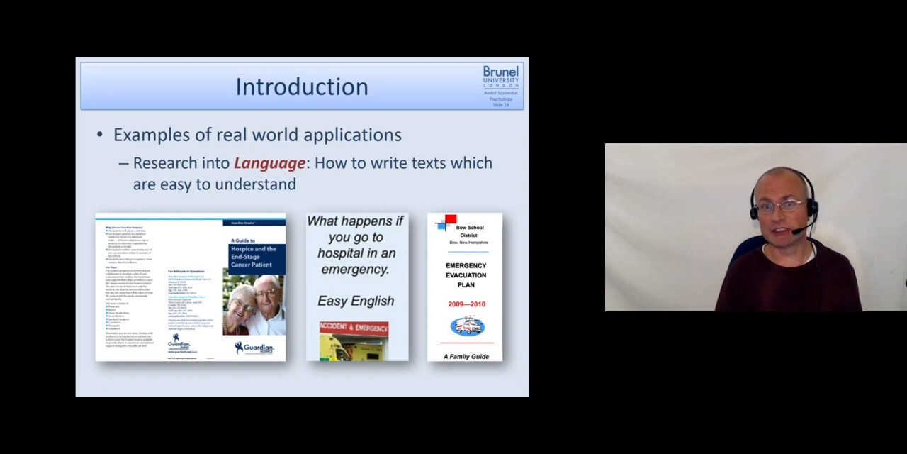
{"action": "key", "text": "right"}
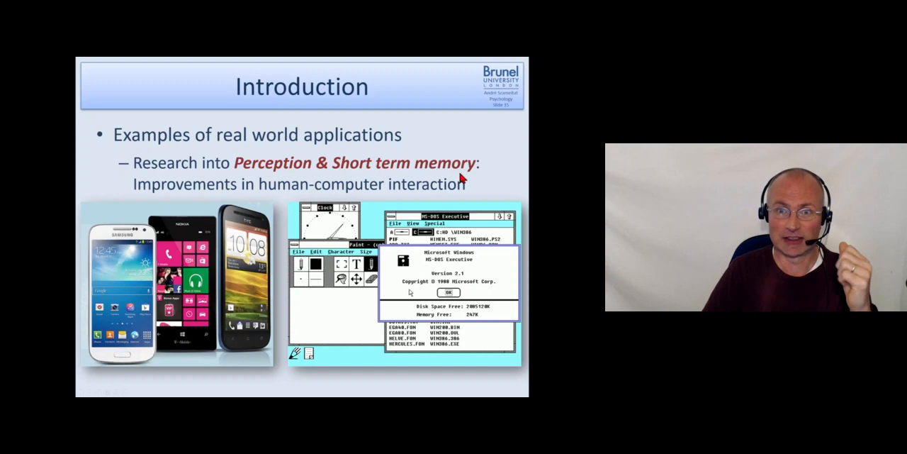
{"action": "key", "text": "Right"}
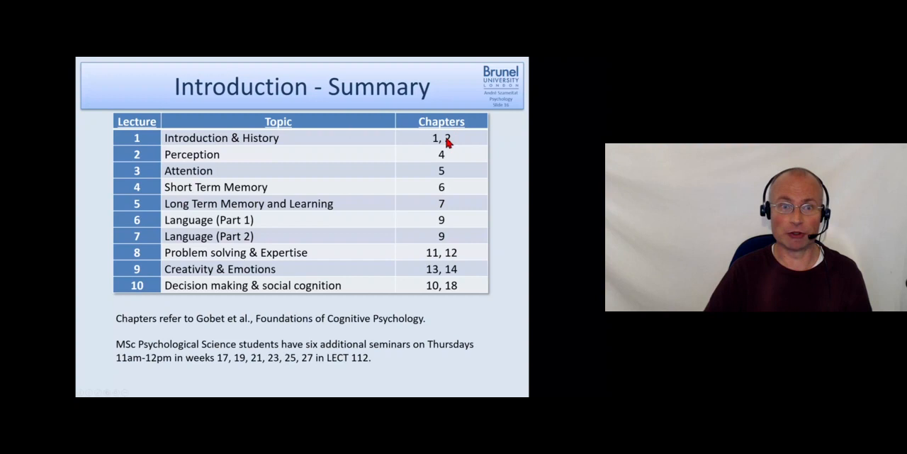
{"action": "mouse_move", "coordinate": [256, 163]}
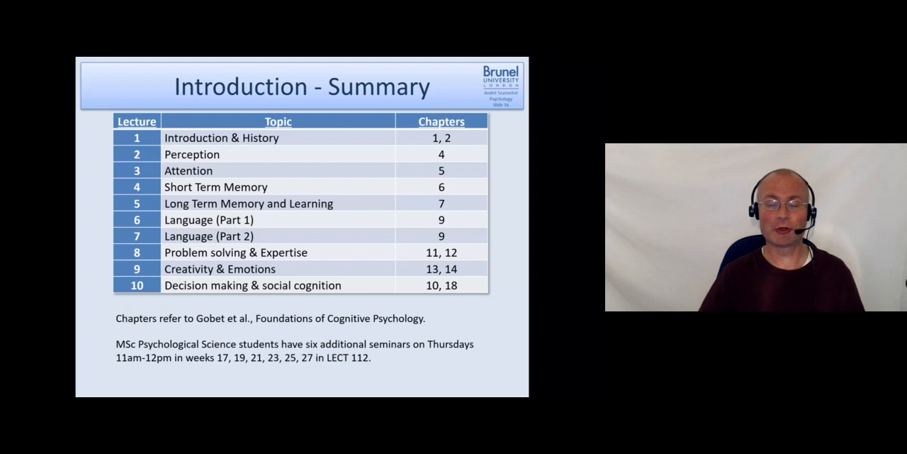
{"action": "key", "text": "Right"}
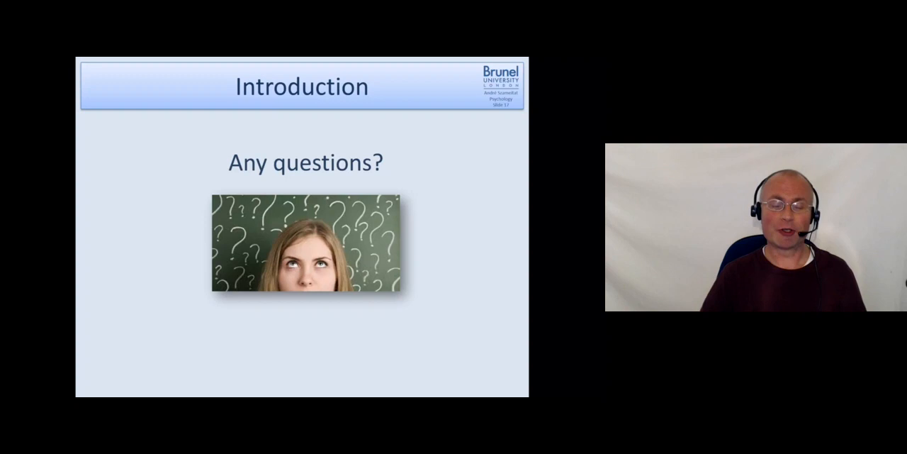